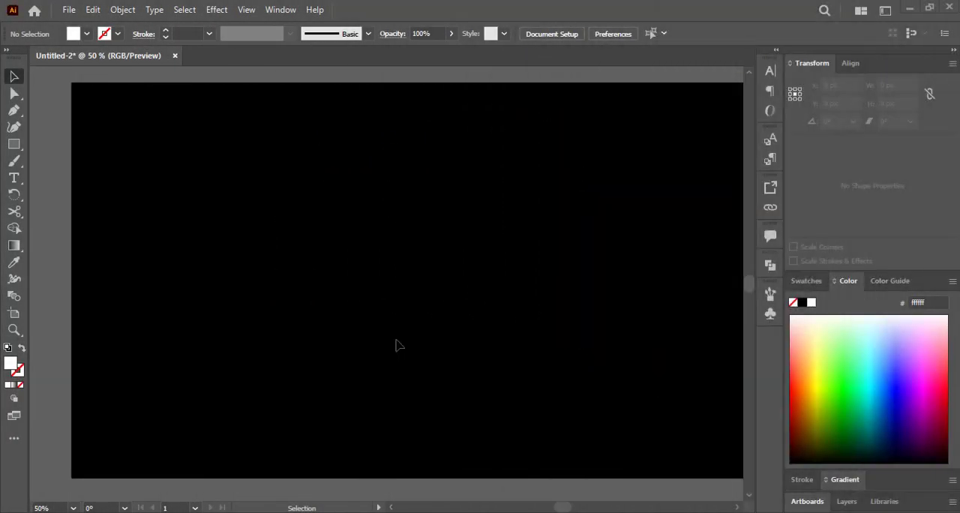
mouse_move(14, 179)
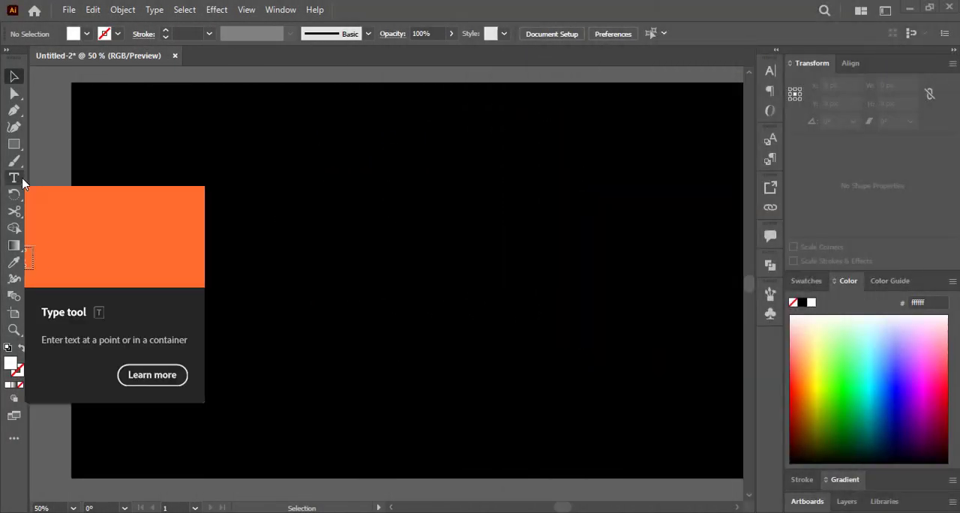
- Type the headline LET'S ADD CREATIVITY IN YOUR DESIGNS in large white Oswald Bold capitals at the top of the artboard
text(Hel)
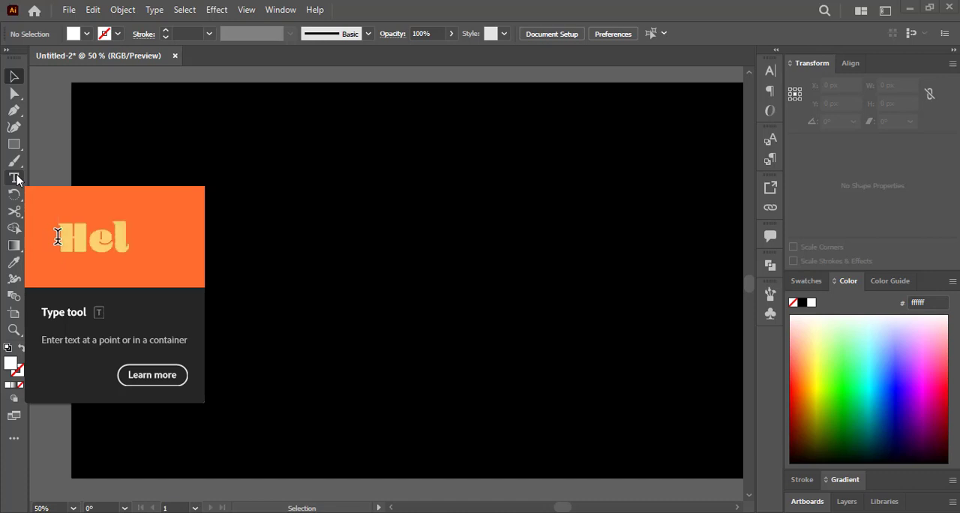
click(13, 178)
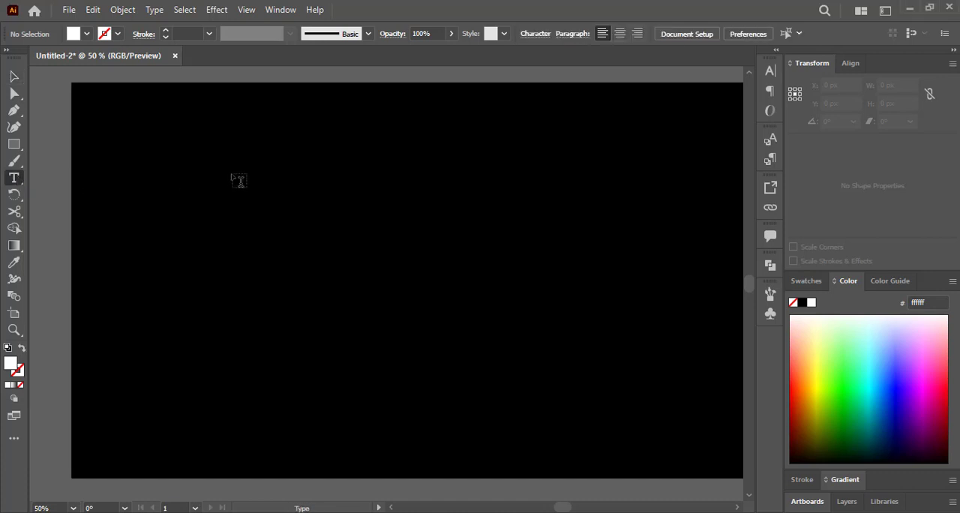
click(249, 173)
text(LET'S ADD)
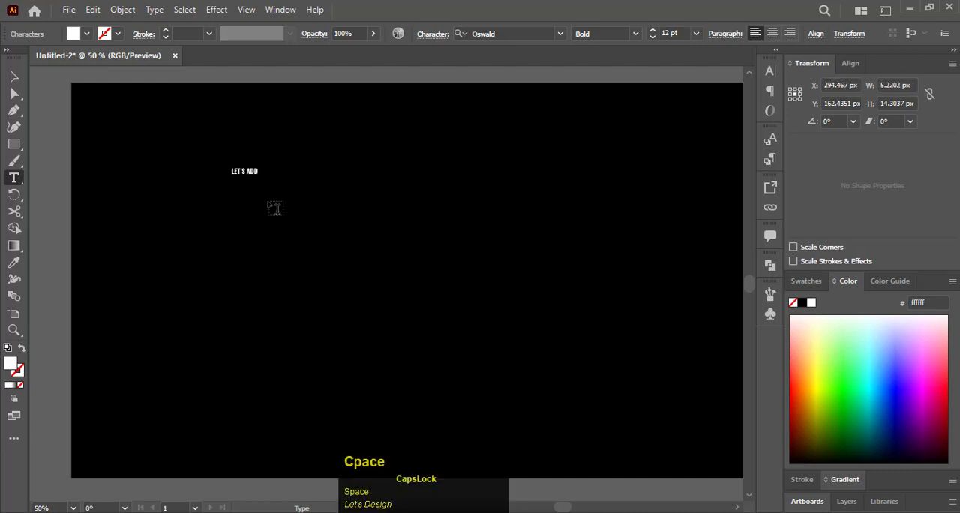
text(CREATIVITY IN YOUR DESIGNS)
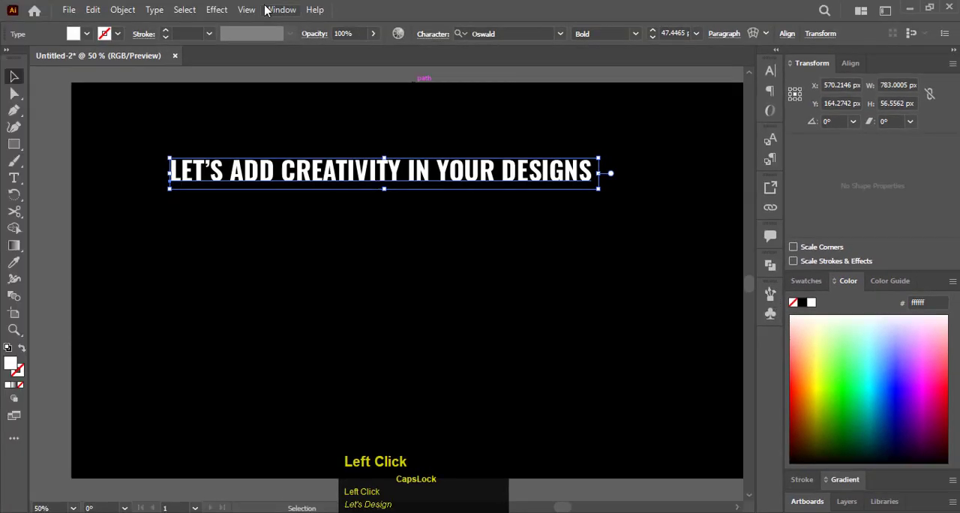
- Show the Brushes panel and convert the headline text into outline shapes
click(281, 9)
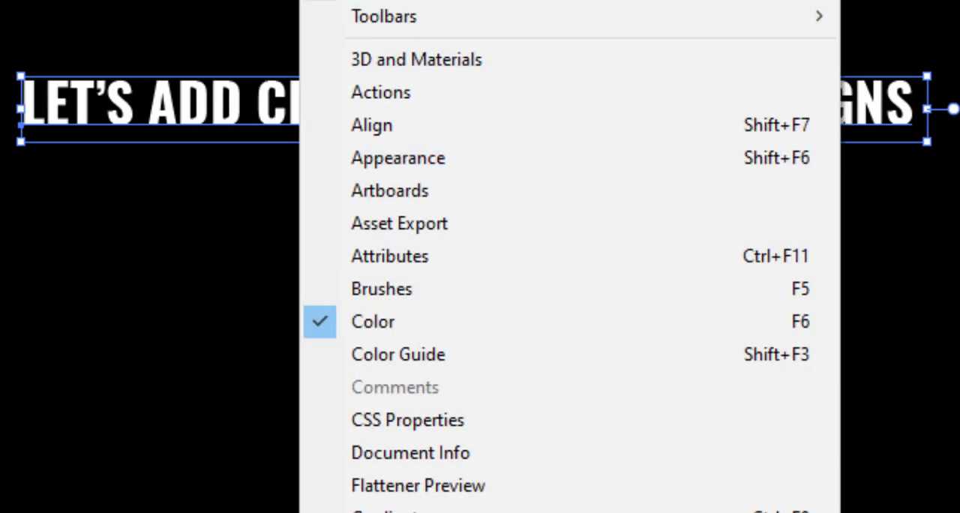
click(381, 288)
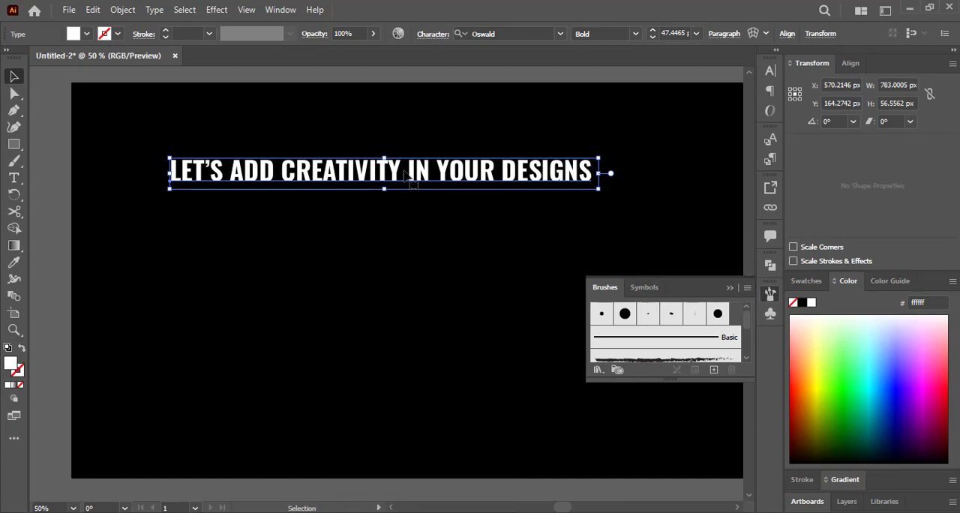
right_click(408, 173)
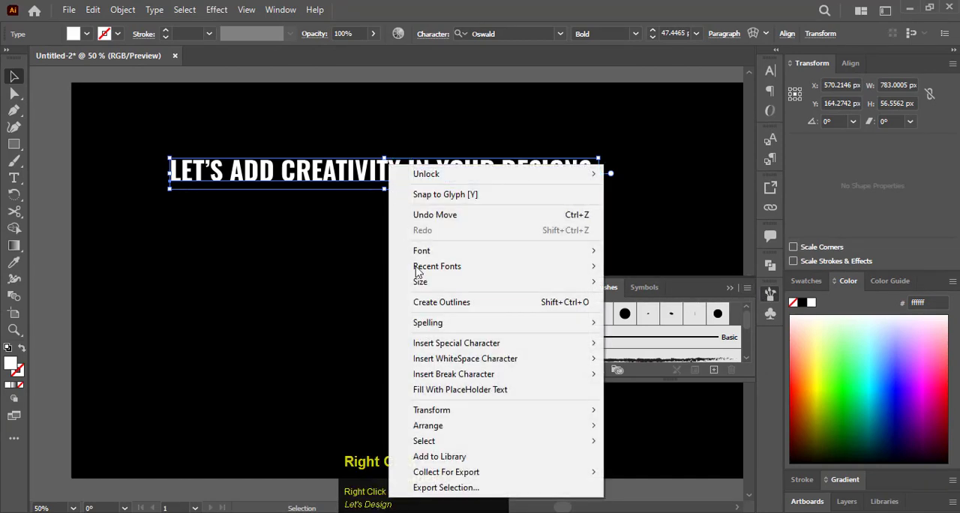
click(432, 311)
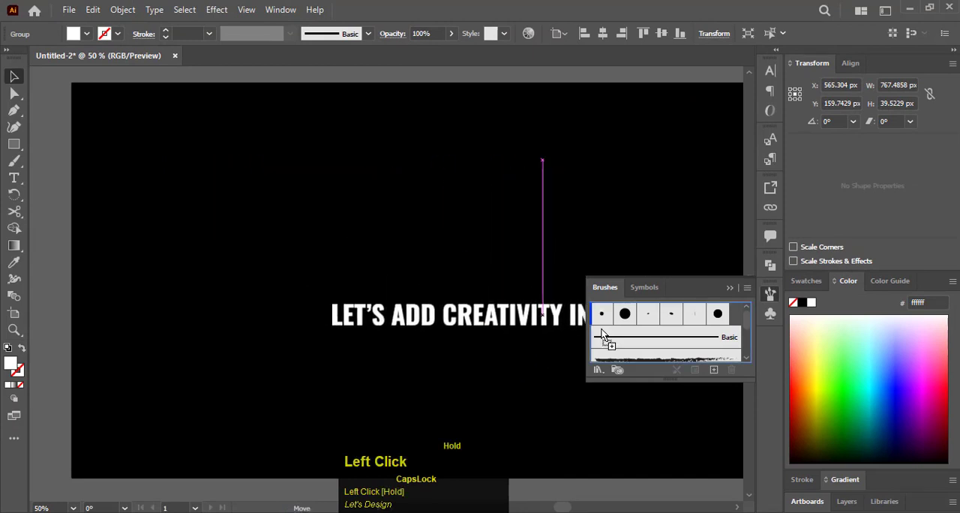
- Save the outlined headline as a new Pattern Brush in the brush library
click(714, 369)
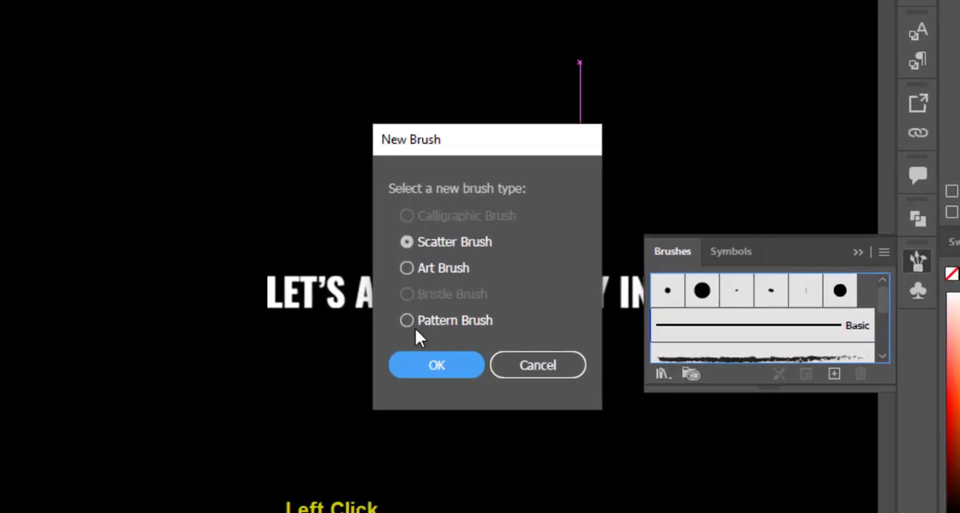
click(406, 321)
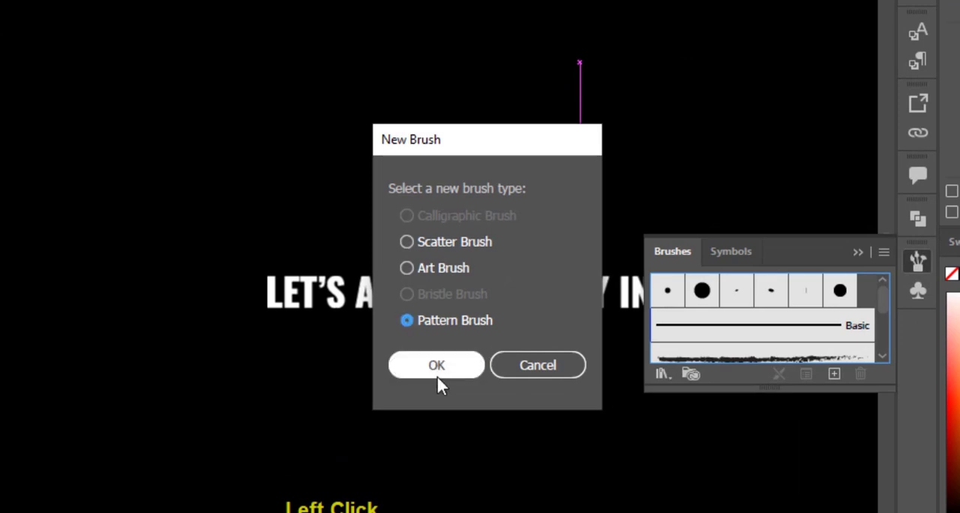
click(436, 366)
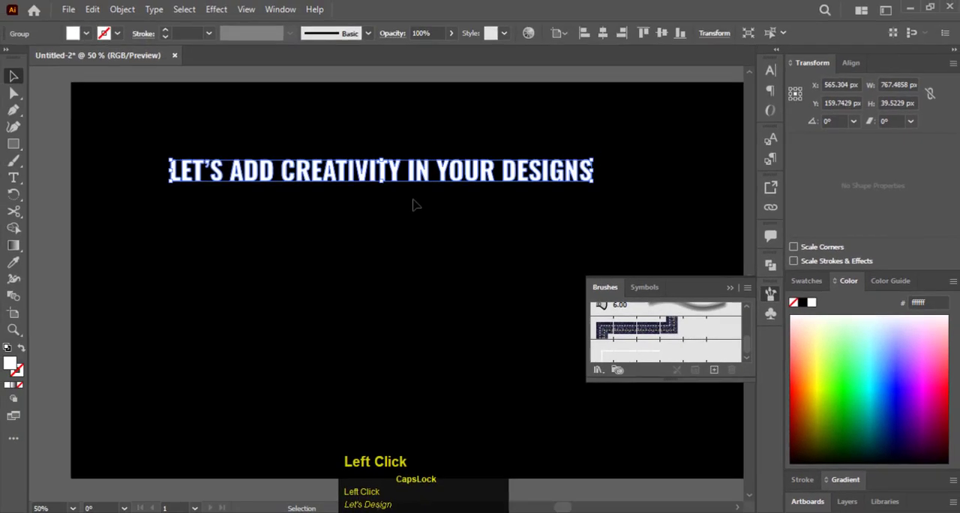
key(ctrl+space)
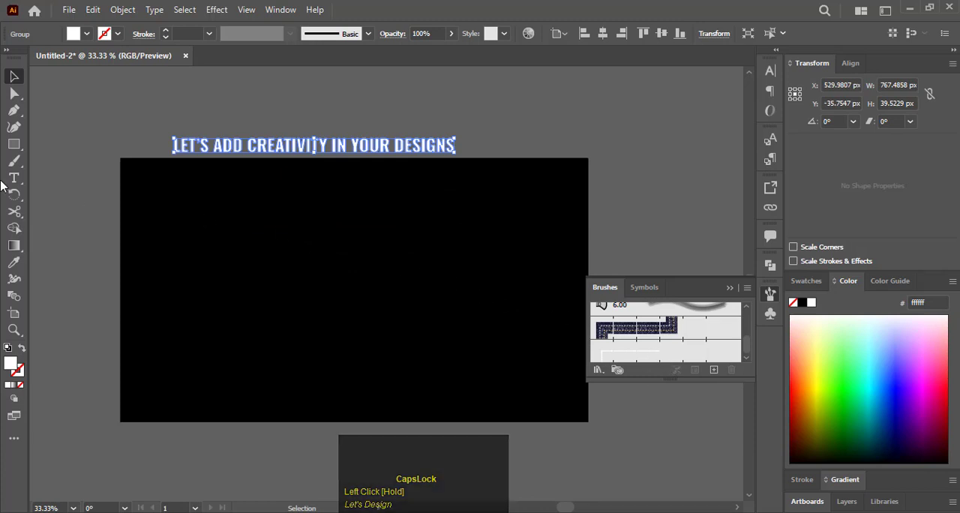
- Draw a centered circle stroked with the headline pattern brush and give it a tapering width profile
click(15, 144)
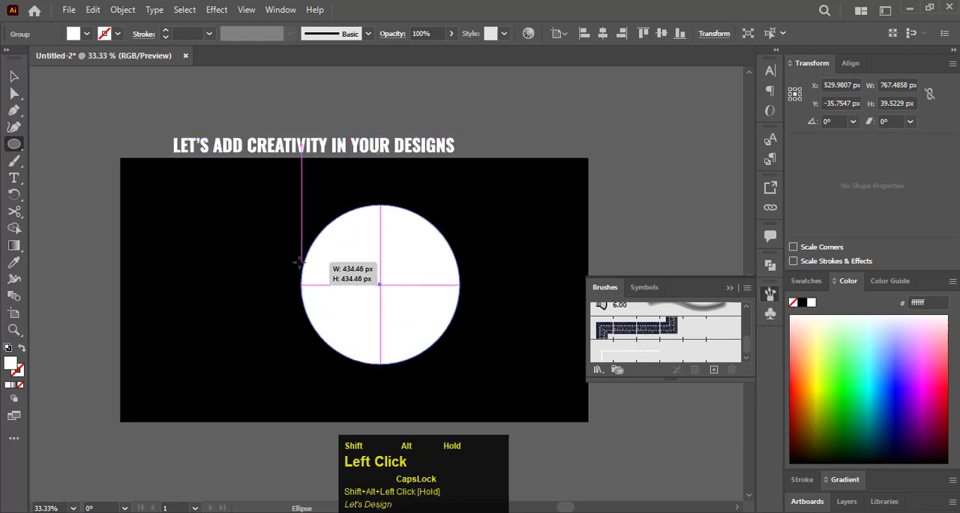
drag(381, 285, 340, 282)
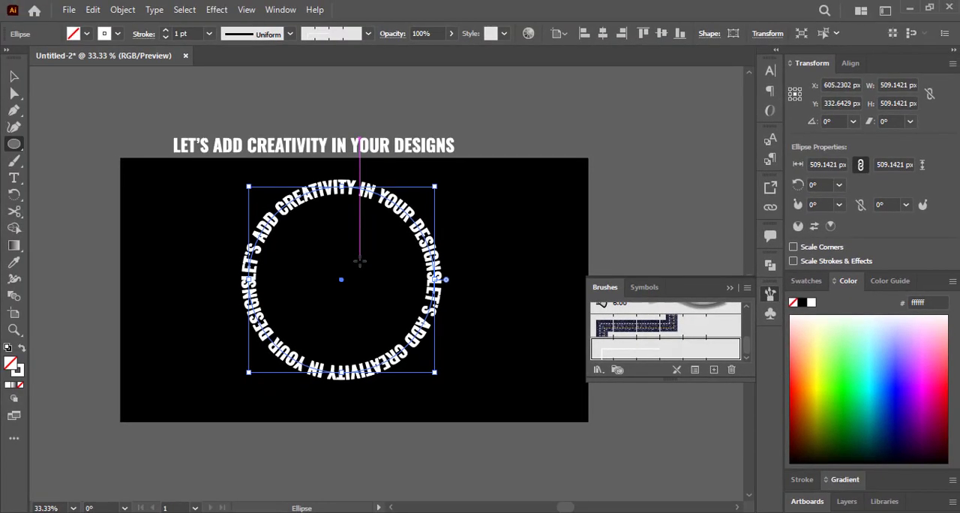
mouse_move(336, 243)
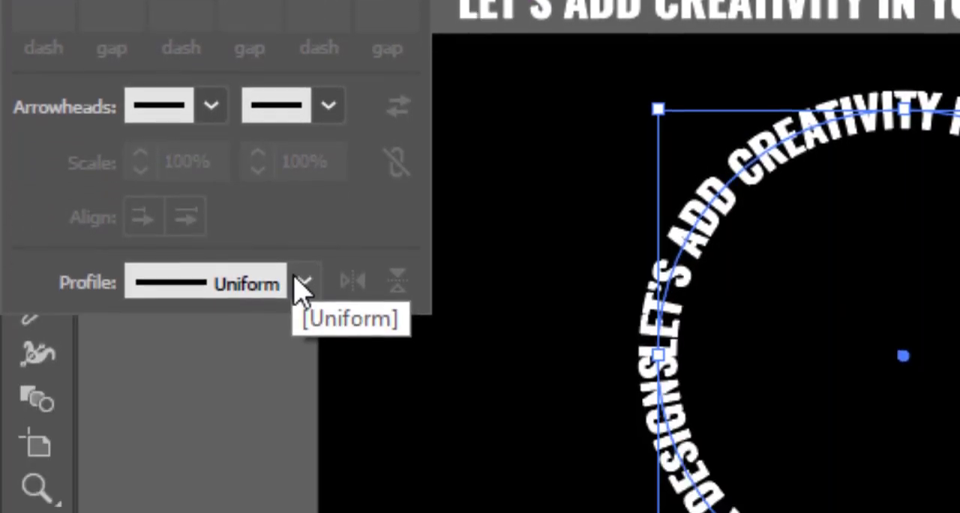
click(303, 284)
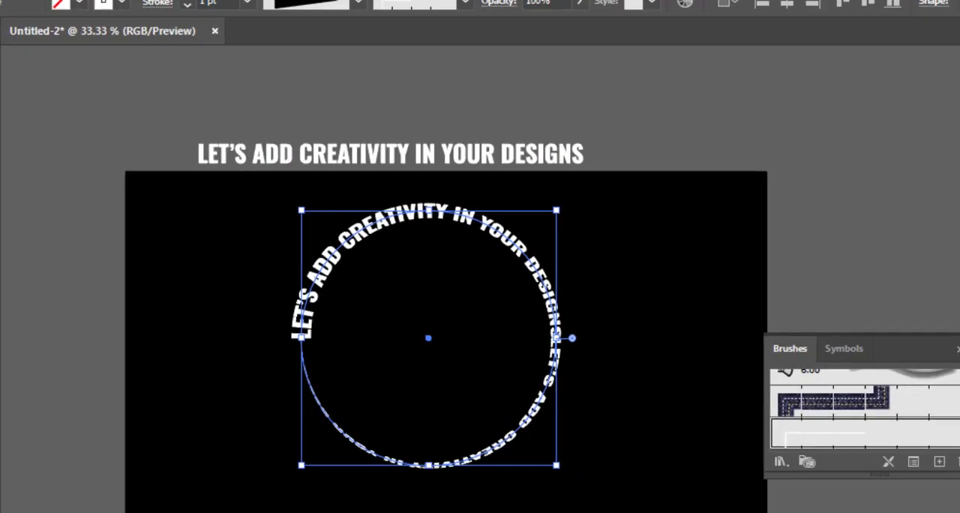
- Apply a Convert to Shape > Ellipse effect to the text ring with 18 px extra width and height
click(458, 3)
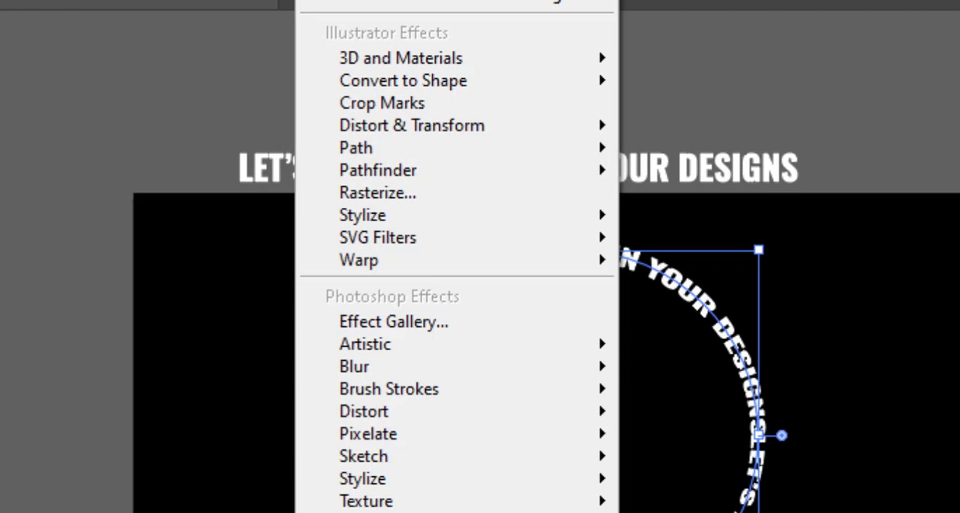
mouse_move(411, 126)
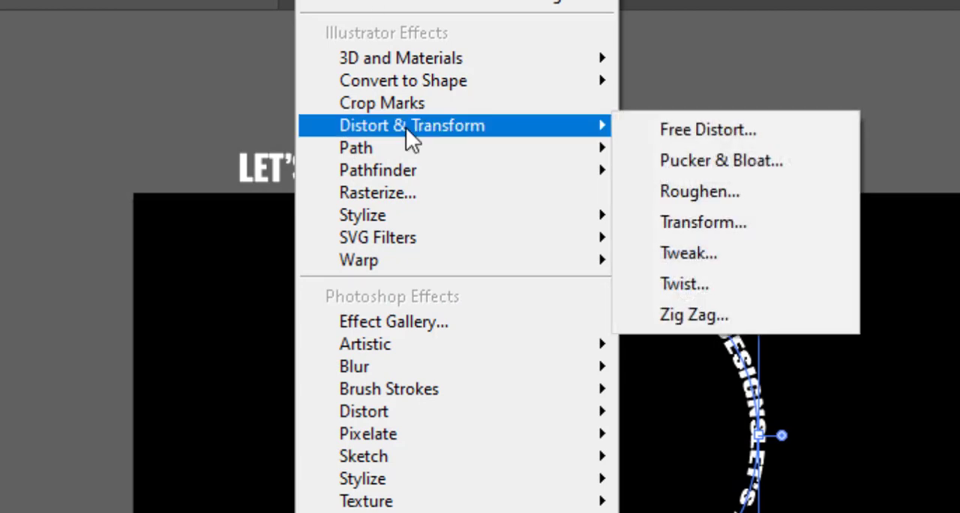
mouse_move(402, 81)
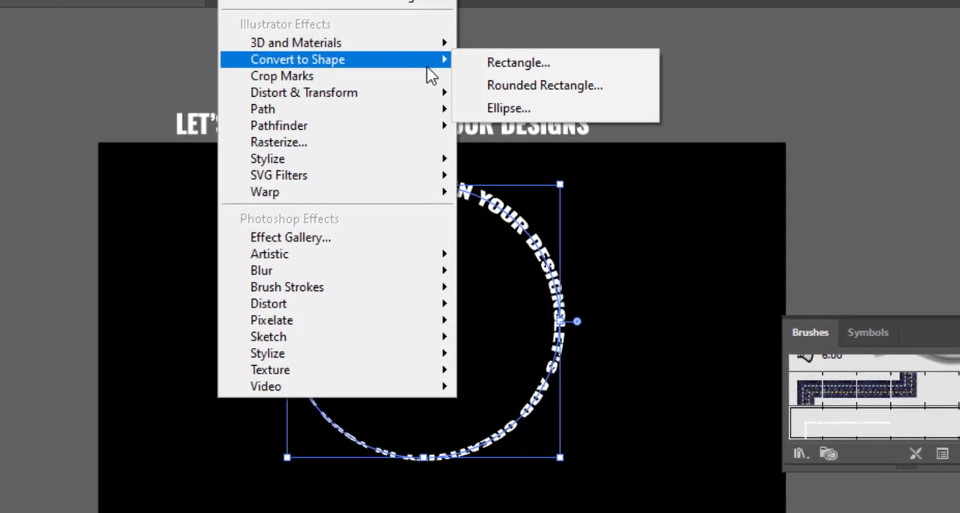
mouse_move(534, 114)
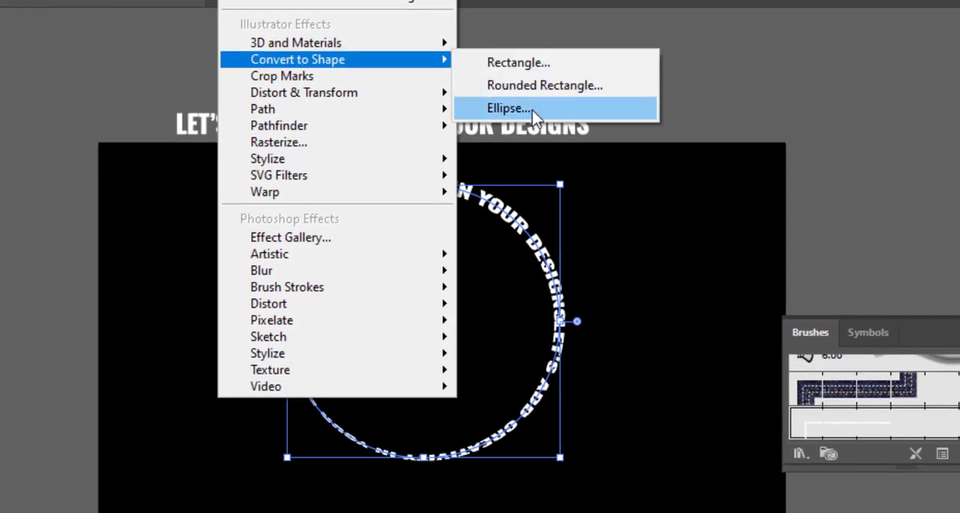
click(510, 108)
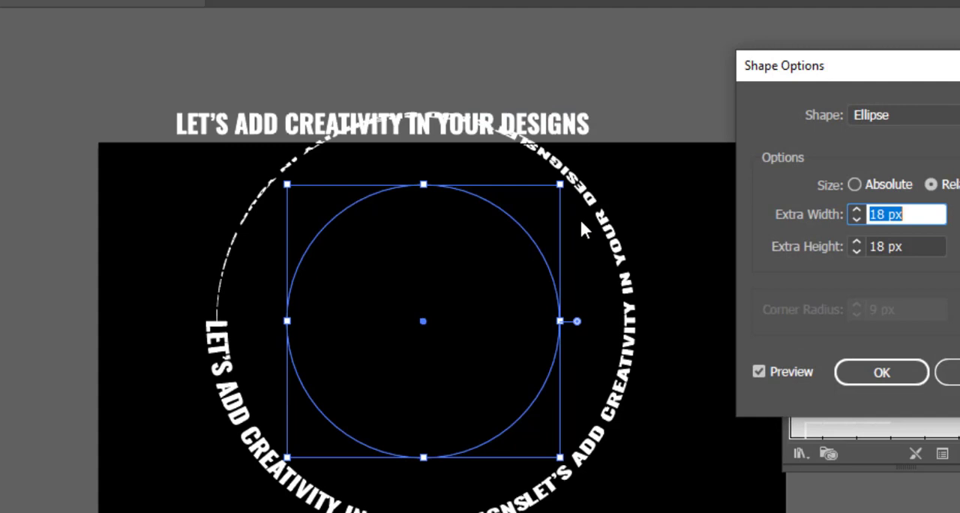
mouse_move(630, 219)
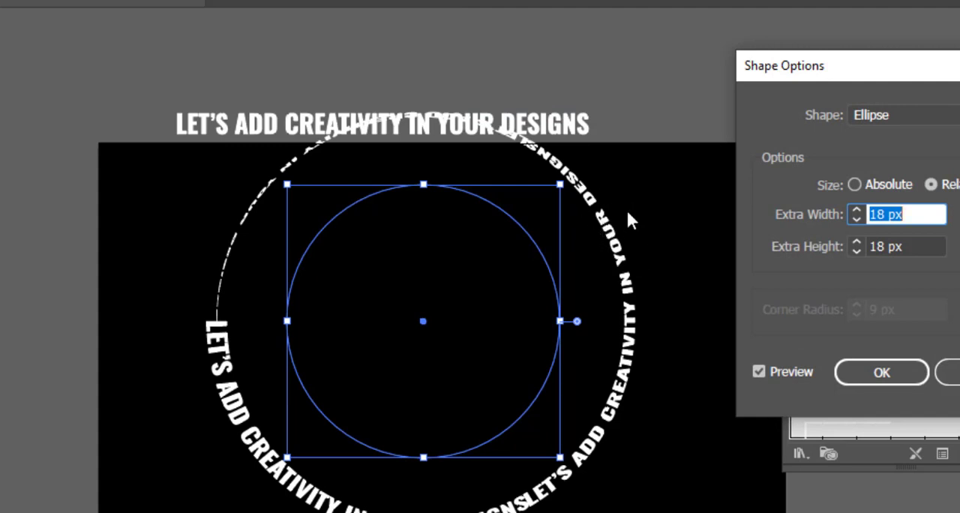
mouse_move(906, 240)
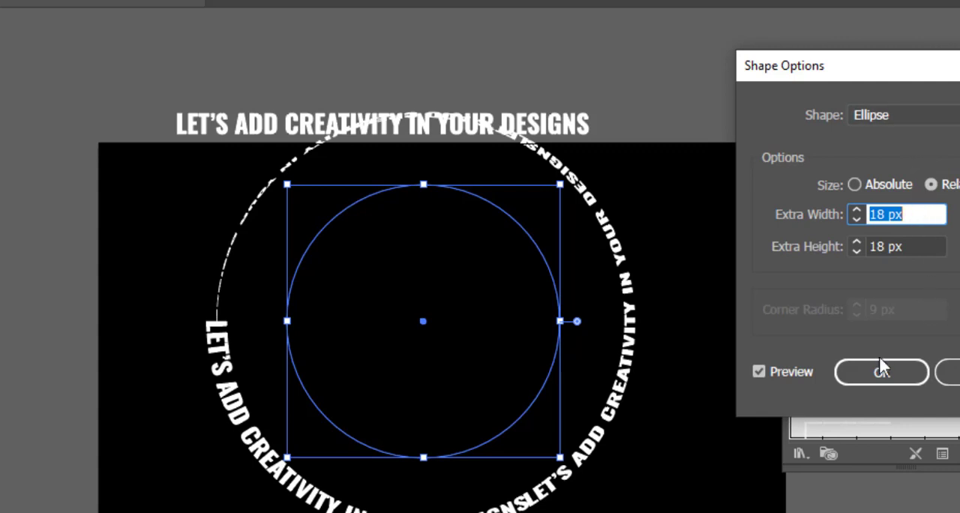
click(882, 372)
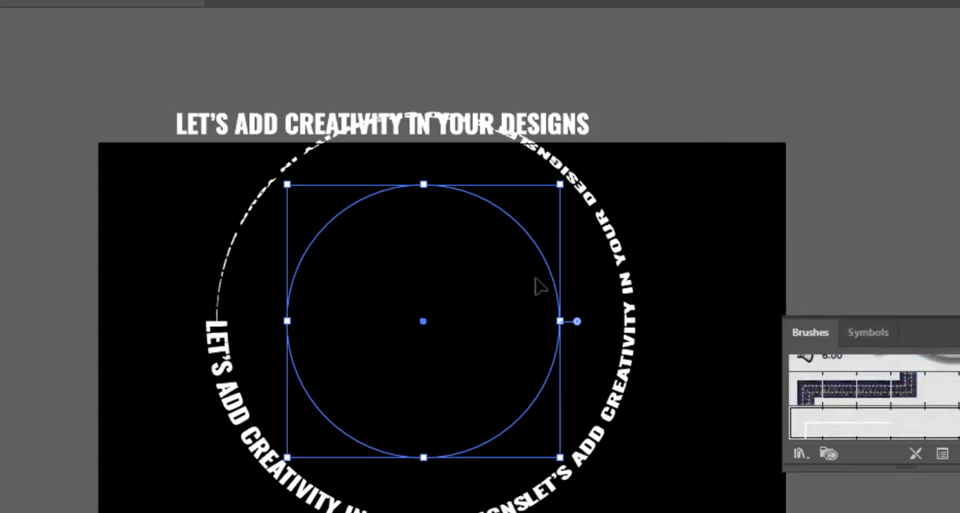
- Apply a Transform effect scaling 85%, rotating 20° with 11 copies to spiral the ring into a tunnel
click(348, 15)
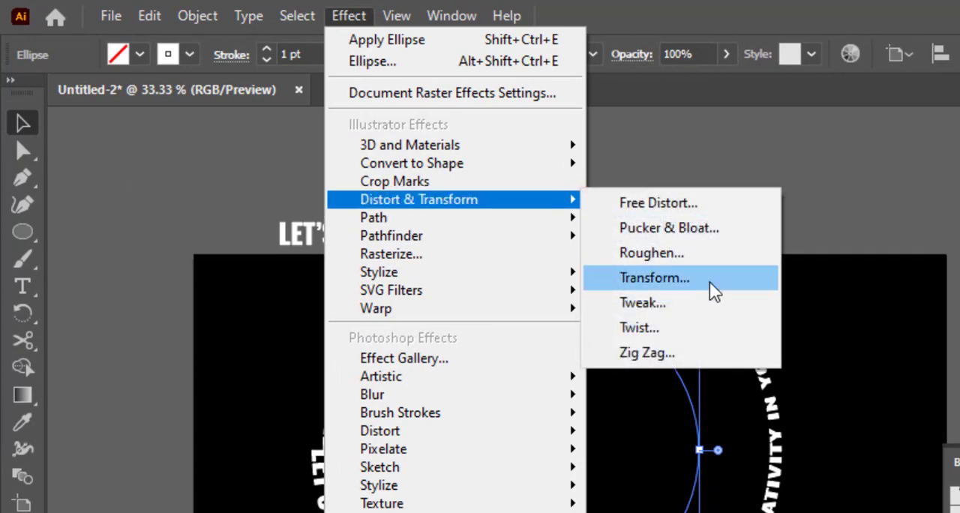
click(654, 278)
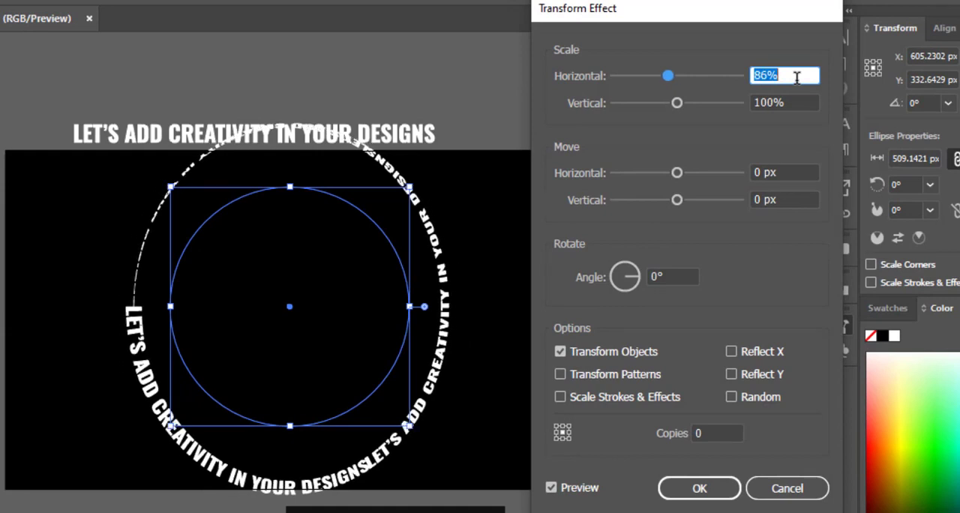
click(784, 102)
text(85)
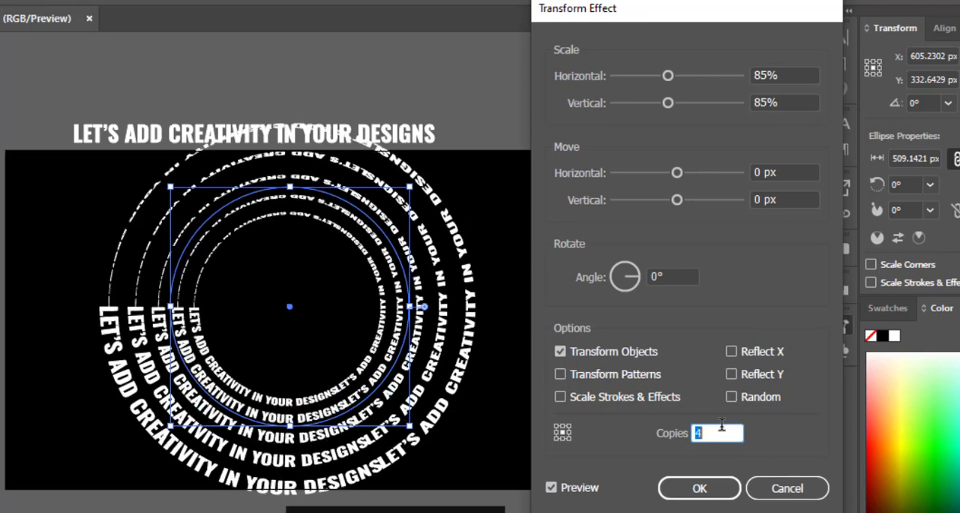
text(7)
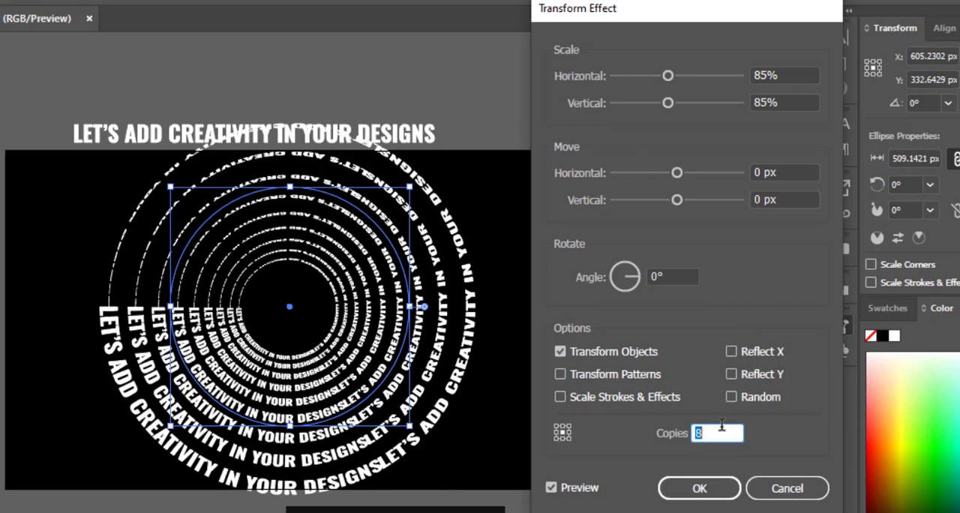
click(672, 276)
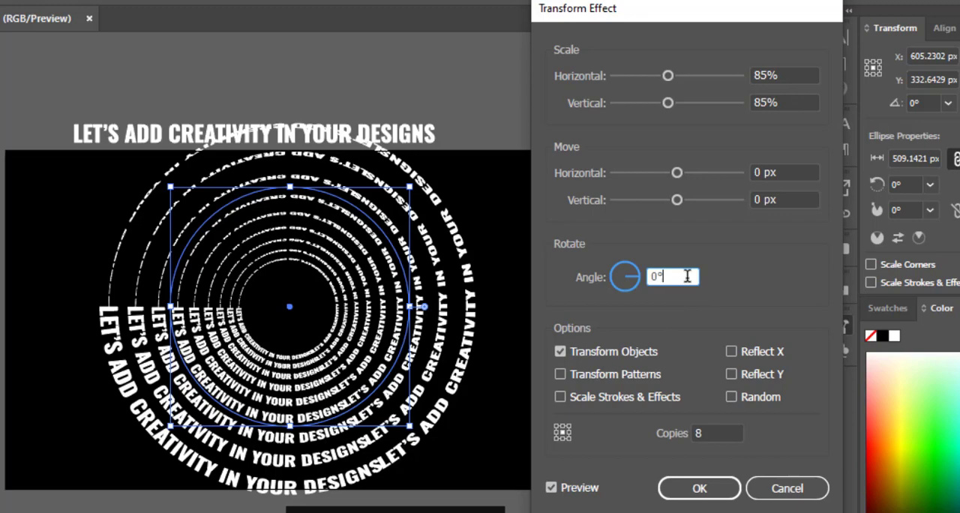
text(6)
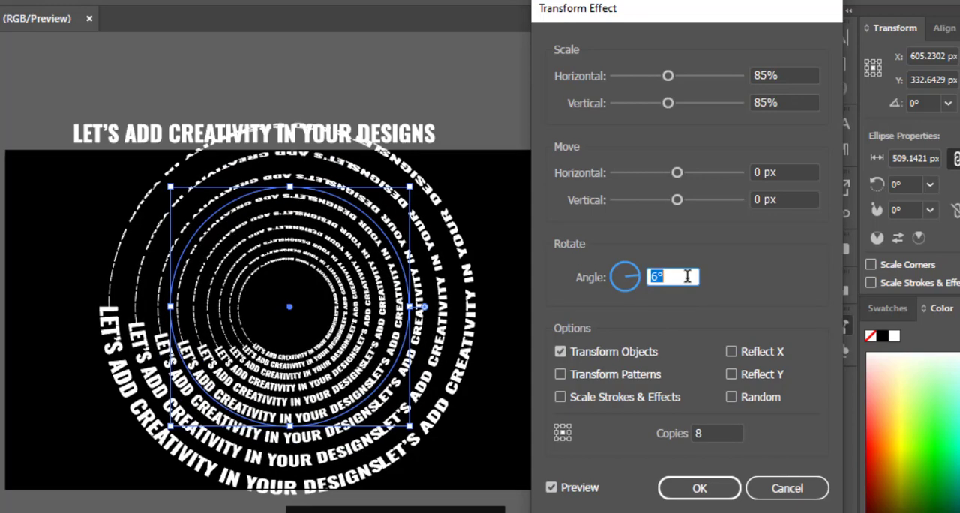
text(13°)
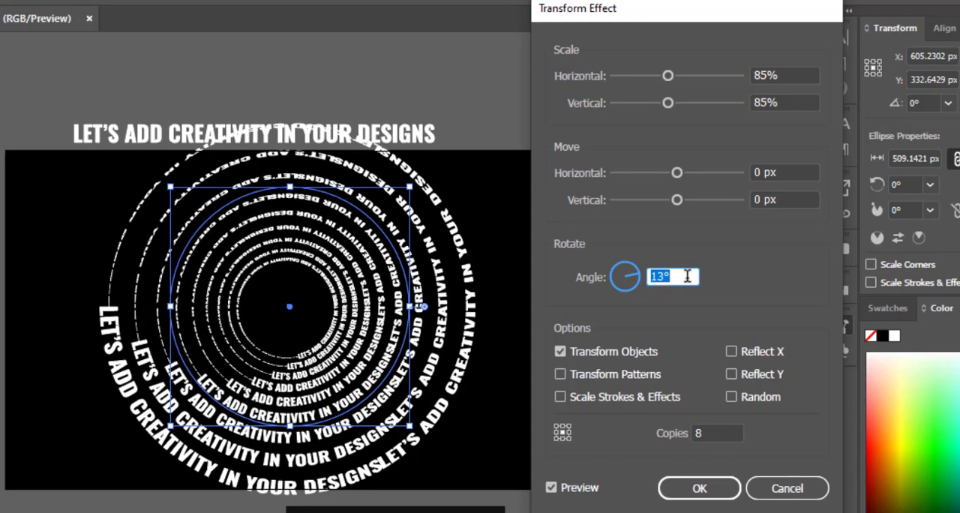
text(19)
click(717, 433)
text(11)
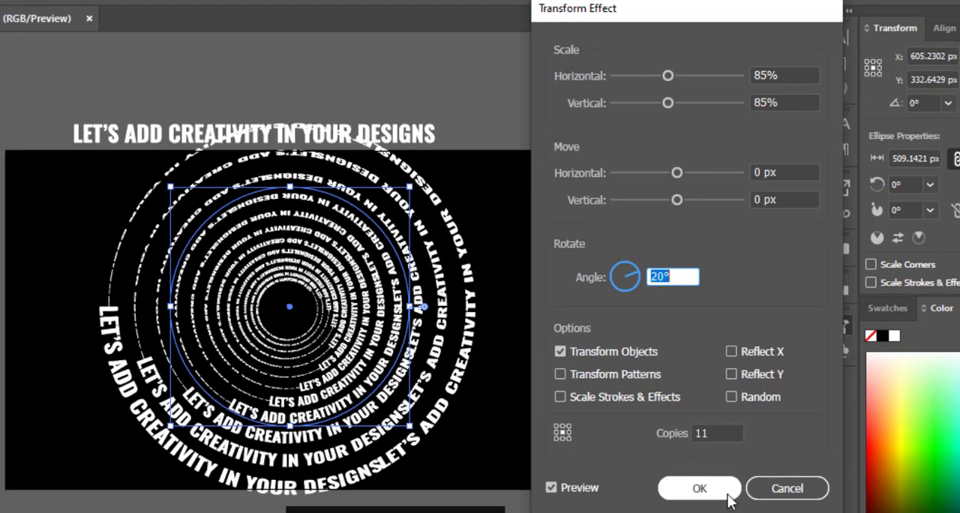
click(699, 488)
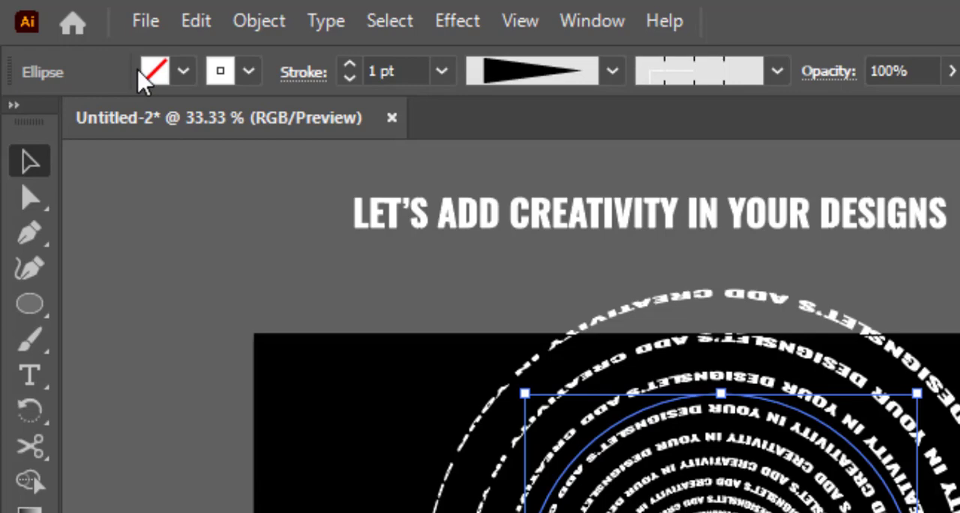
- Deselect the finished tunnel and bring up the shape tools flyout showing the Ellipse tool
click(258, 21)
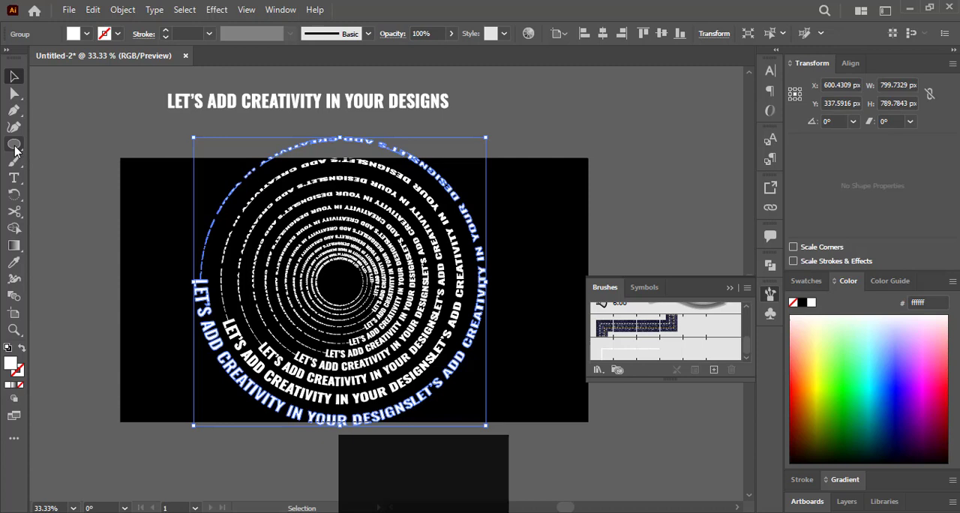
click(15, 144)
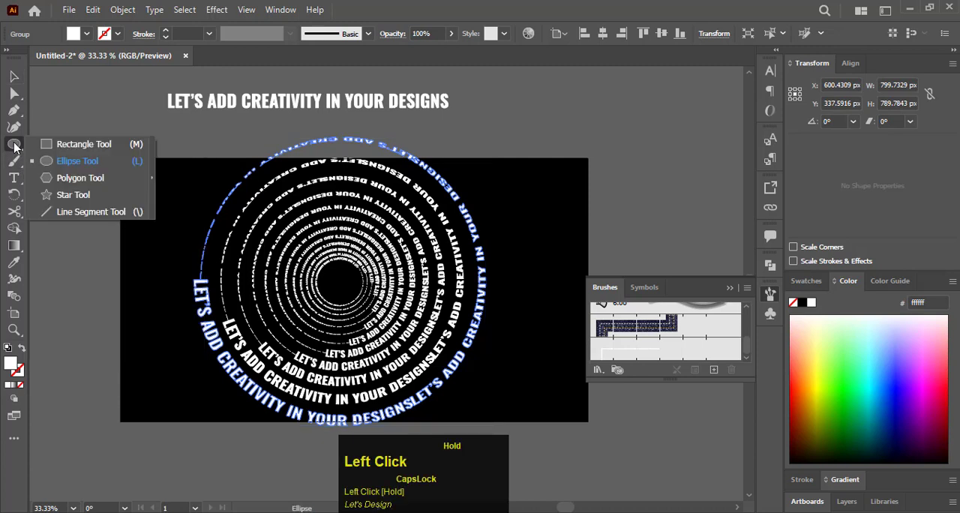